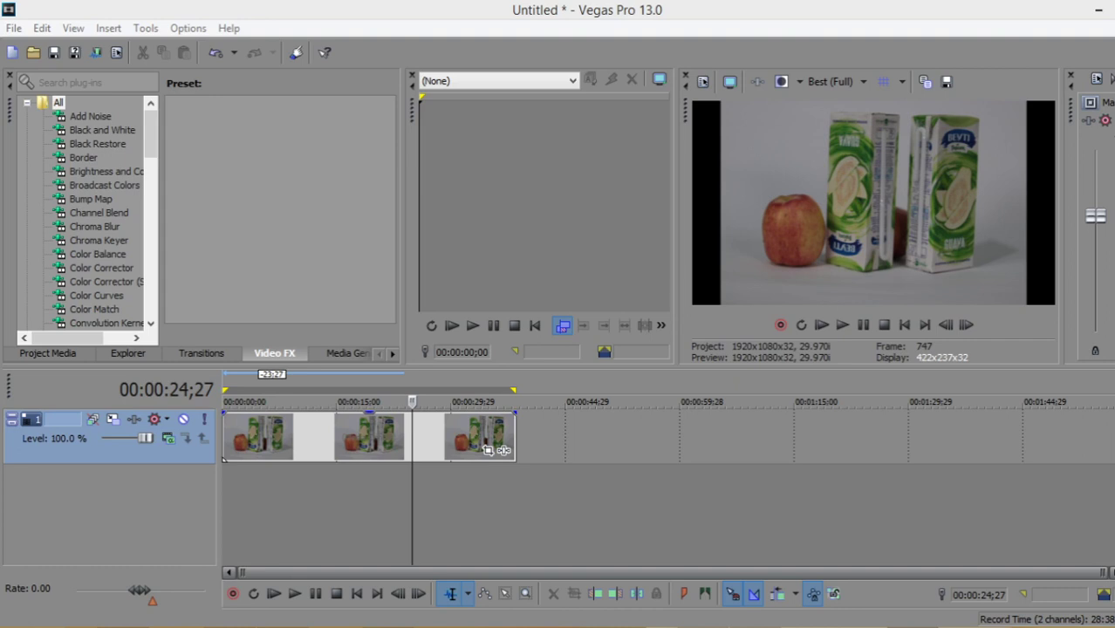
{"action": "mouse_move", "coordinate": [790, 306]}
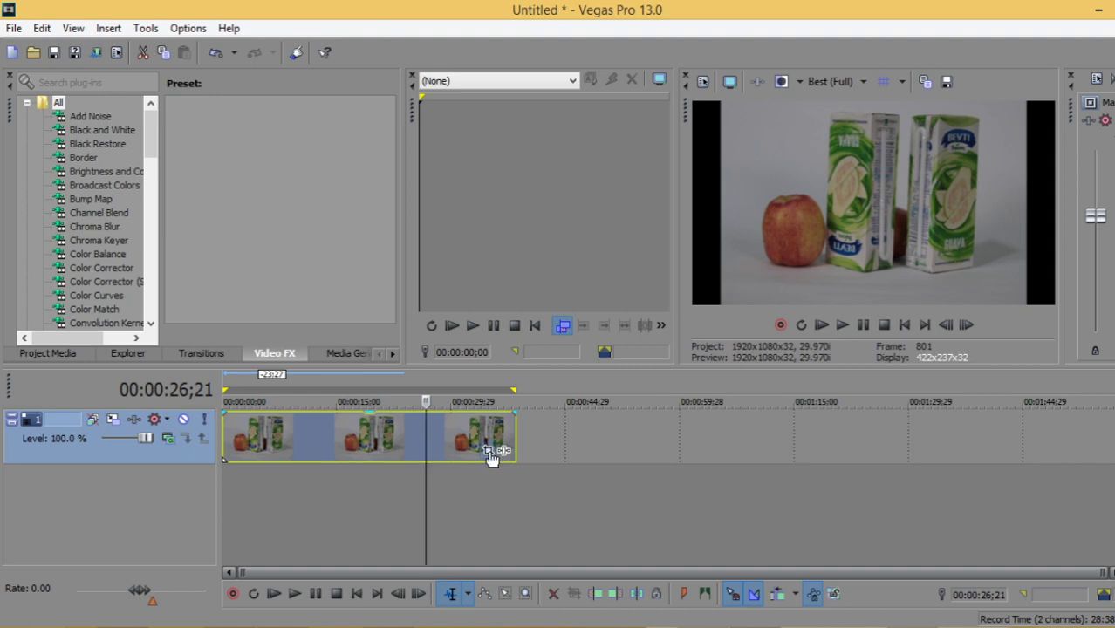
{"action": "mouse_move", "coordinate": [488, 451]}
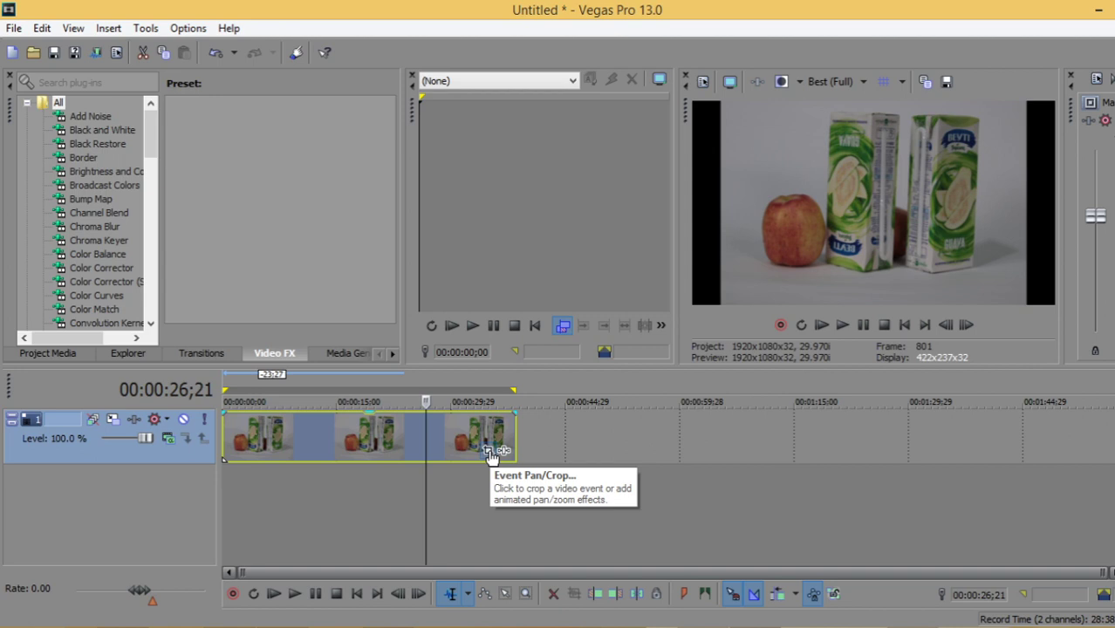
- Open Event Pan/Crop for the photo clip and flip it horizontally
{"action": "left_click", "coordinate": [489, 450]}
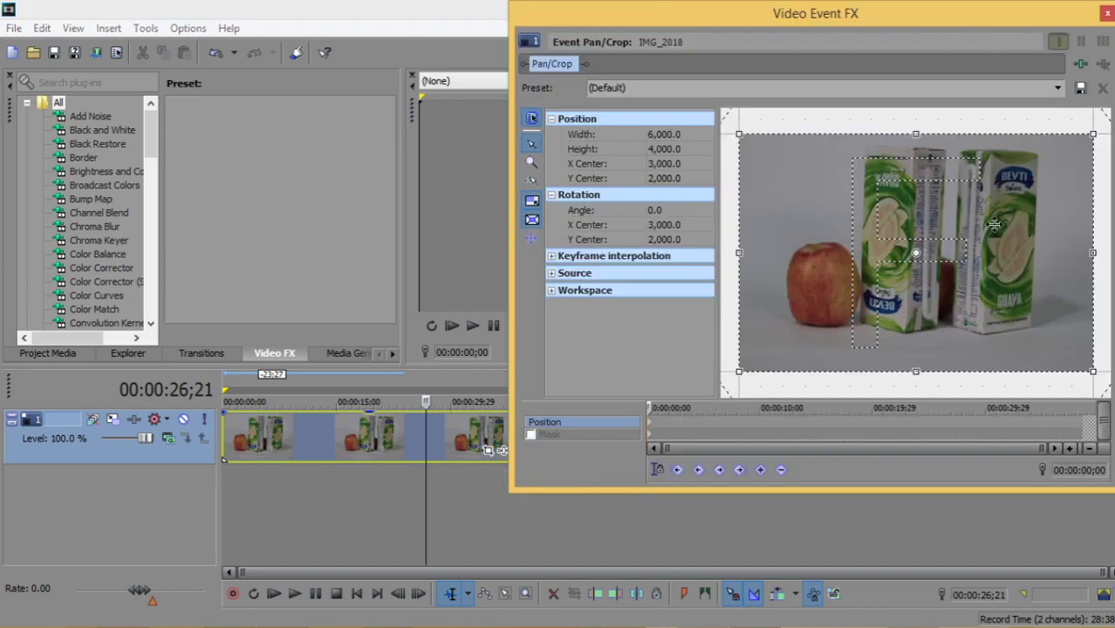
{"action": "mouse_move", "coordinate": [957, 217]}
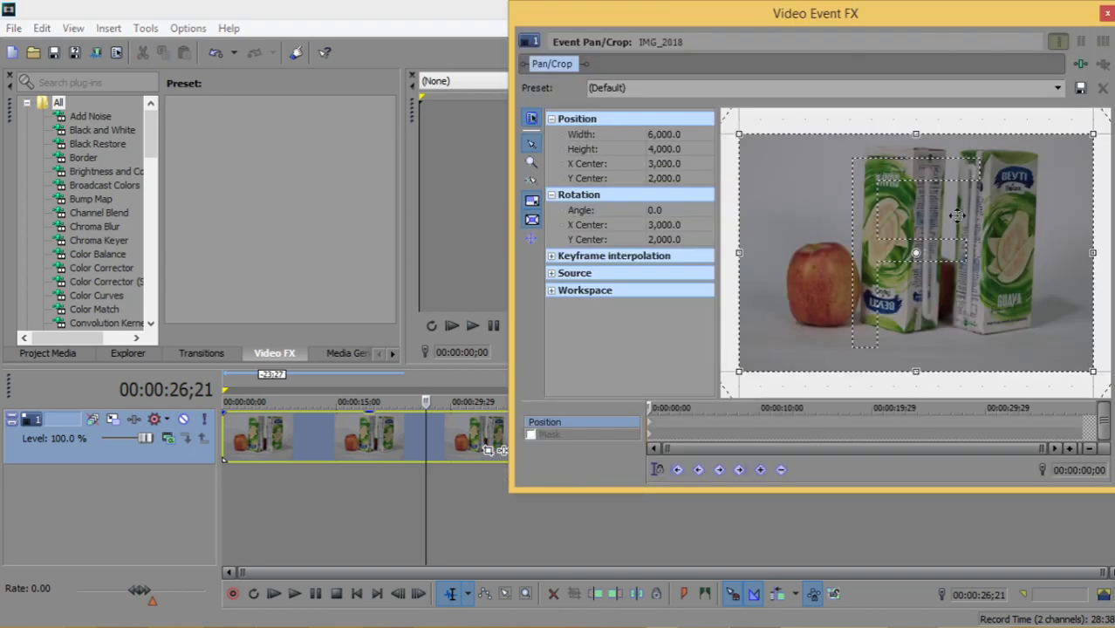
{"action": "right_click", "coordinate": [957, 216]}
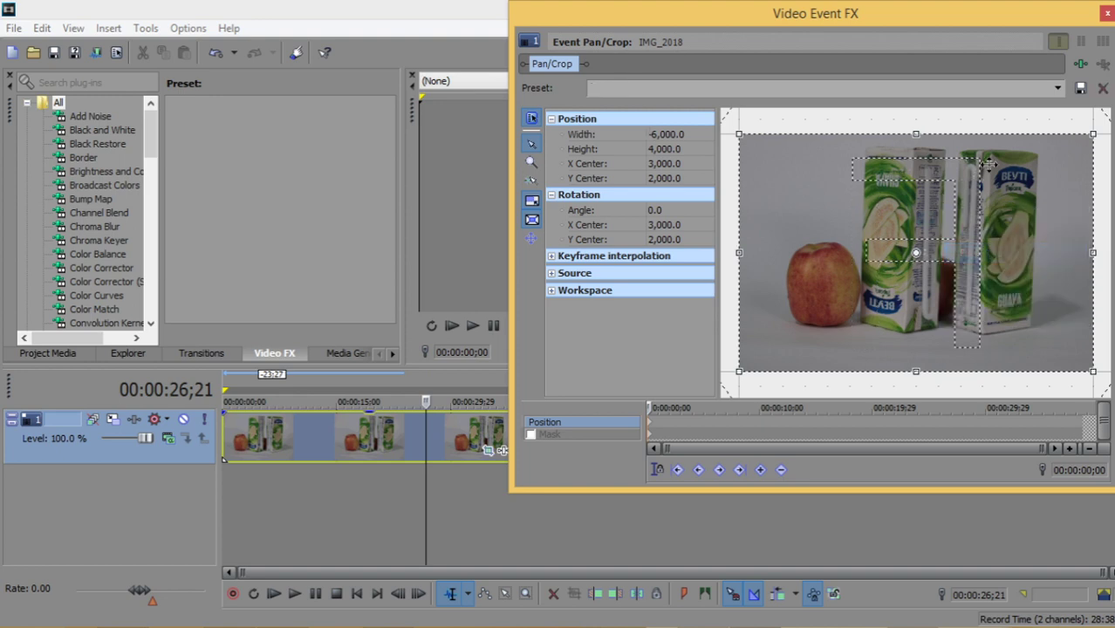
- Undo the horizontal flip, flip vertically and back, then close Video Event FX
{"action": "left_click", "coordinate": [1102, 13]}
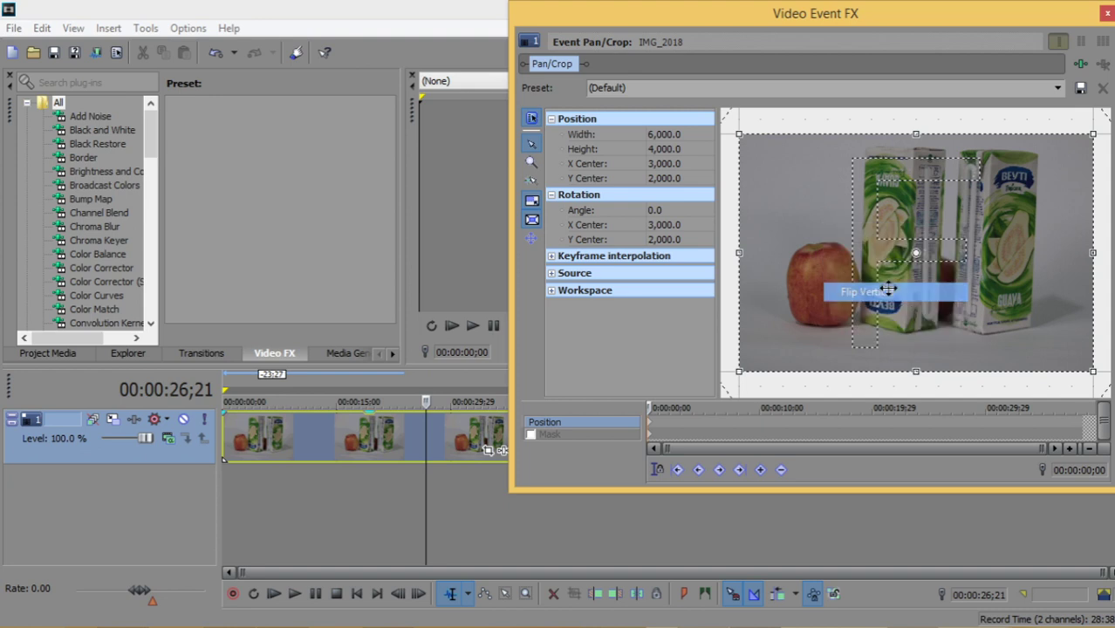
{"action": "left_click", "coordinate": [1106, 12]}
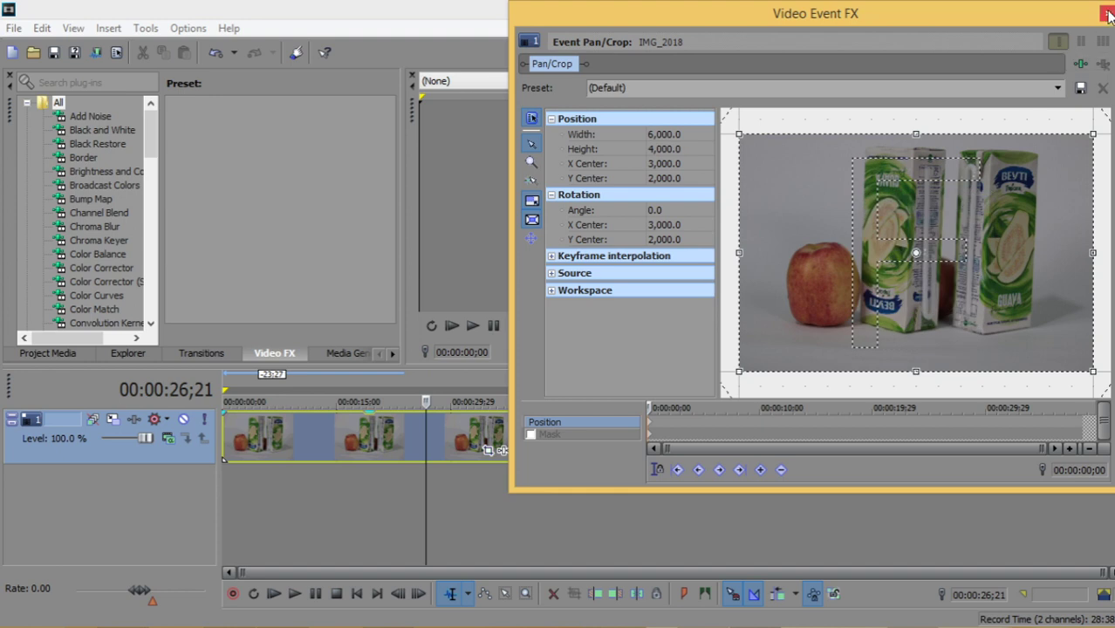
{"action": "left_click", "coordinate": [1106, 13]}
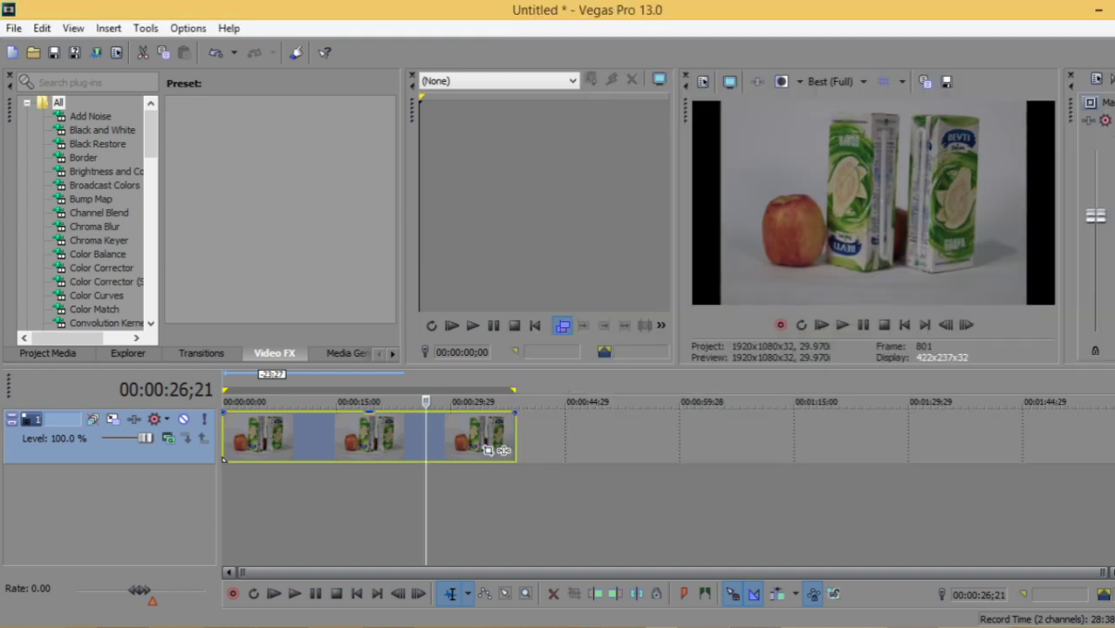